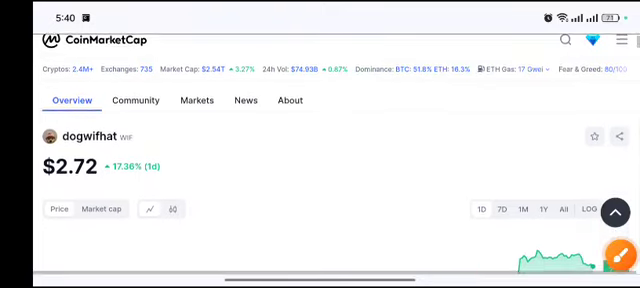
- Scroll the dogwifhat (WIF) page down until its one-day price chart is fully visible
{"action": "scroll", "scroll_direction": "down", "scroll_amount": 3}
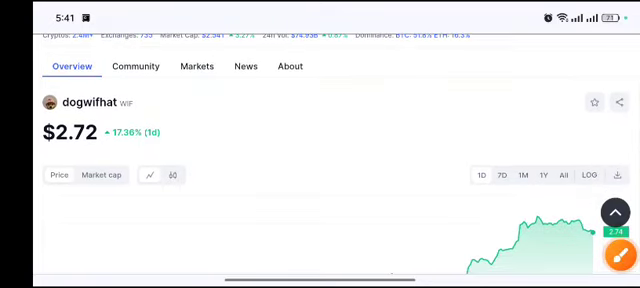
{"action": "scroll", "scroll_direction": "down", "scroll_amount": 3}
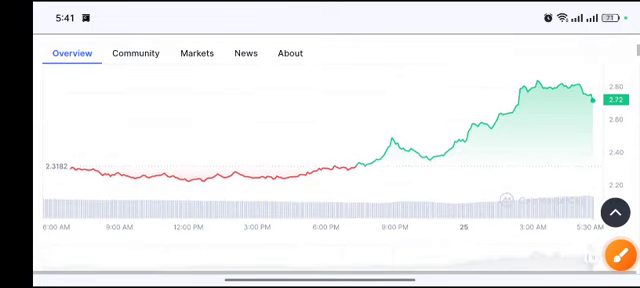
{"action": "scroll", "scroll_direction": "down", "scroll_amount": 3}
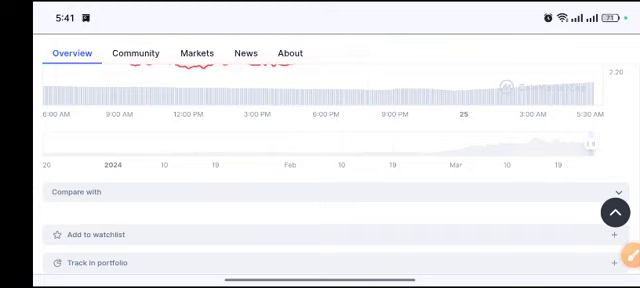
{"action": "scroll", "scroll_direction": "down", "scroll_amount": 3}
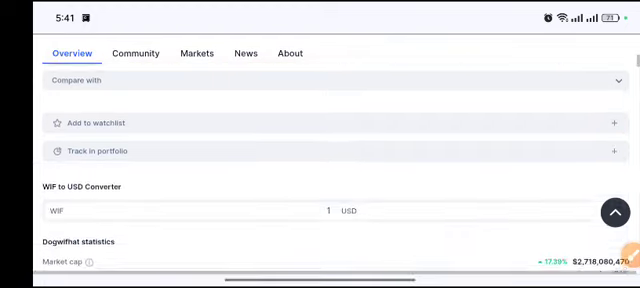
{"action": "scroll", "scroll_direction": "down", "scroll_amount": 3}
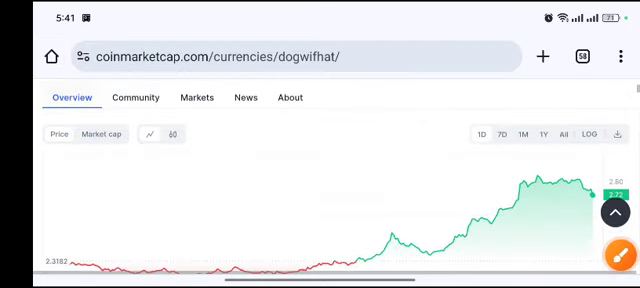
- Circle the 6 PM retest area in red, then bring the annotation tools back over the chart
{"action": "scroll", "scroll_direction": "down", "scroll_amount": 3}
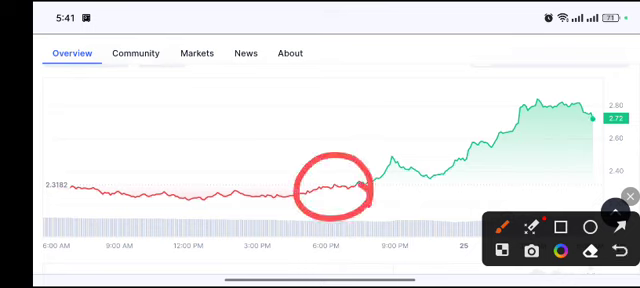
{"action": "left_click_drag", "start_coordinate": [375, 185], "coordinate": [455, 135]}
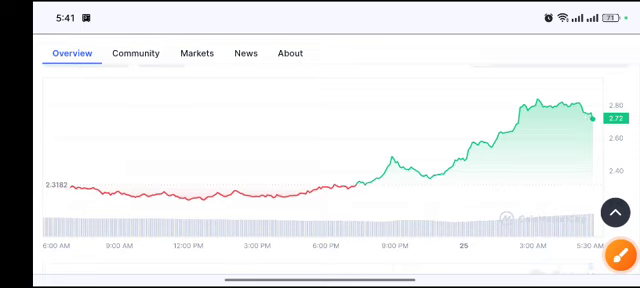
{"action": "left_click", "coordinate": [615, 253]}
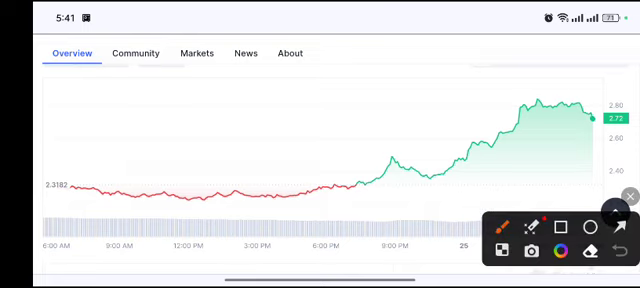